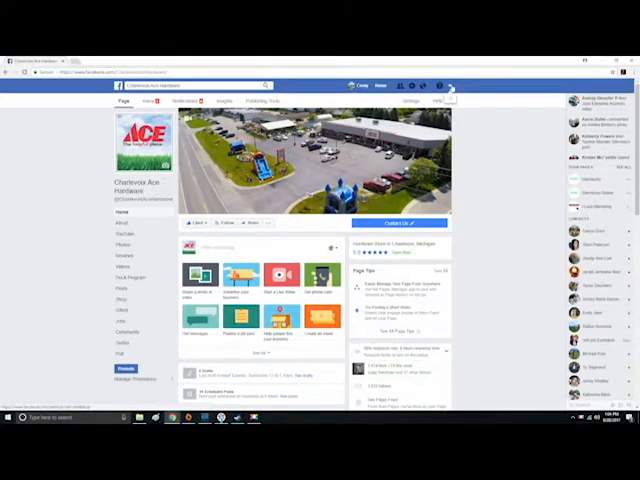
Switch from the hardware store's page to the Gennecho Learning business page
left_click(450, 84)
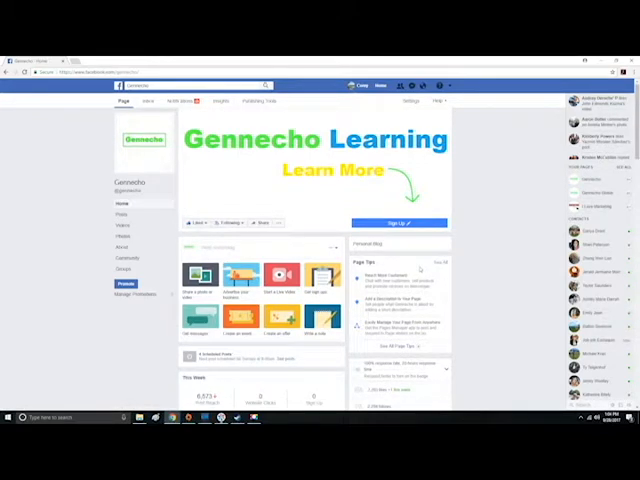
scroll("down", 3)
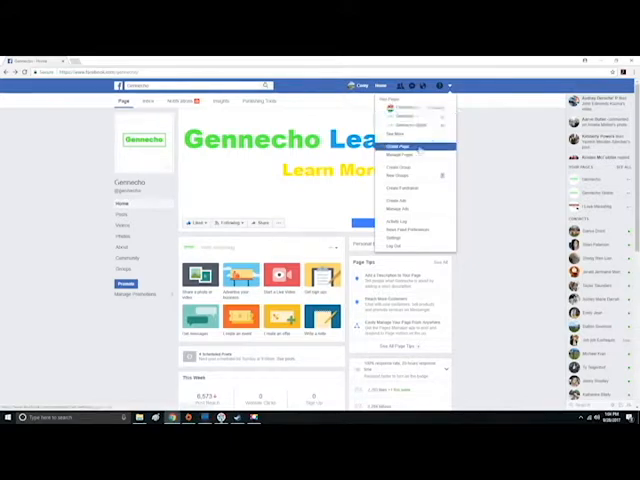
Go to the personal profile, leaving the account dropdown showing Create Page
left_click(400, 146)
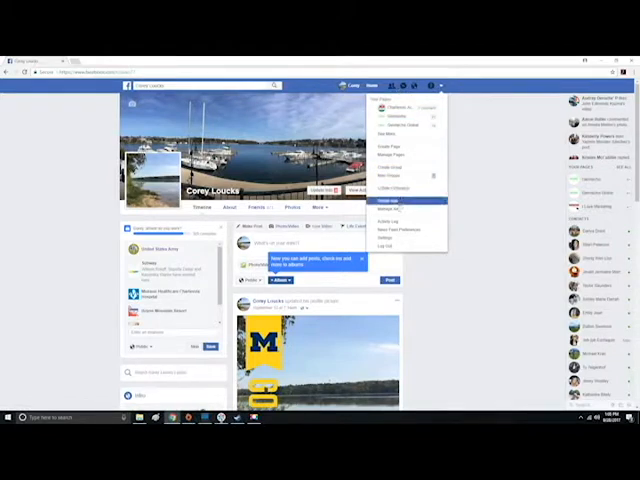
mouse_move(404, 148)
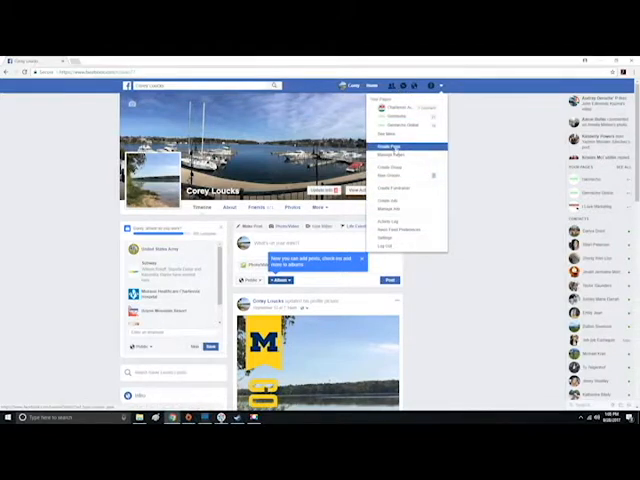
Create a new Business or Brand page with its name and category
left_click(392, 144)
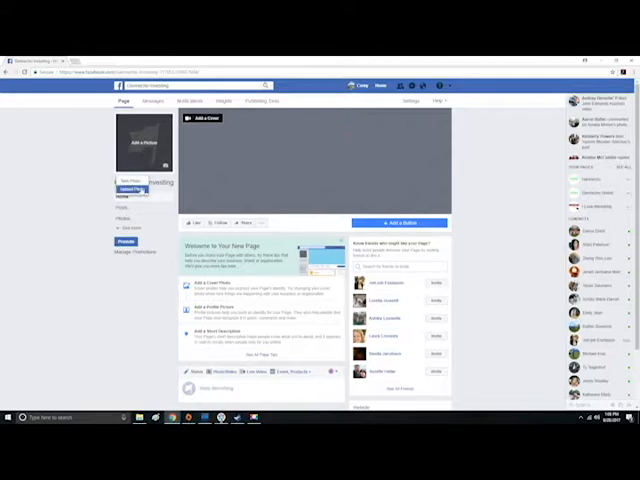
Add the Gennecho logo as the new page's profile picture and save it
left_click(132, 188)
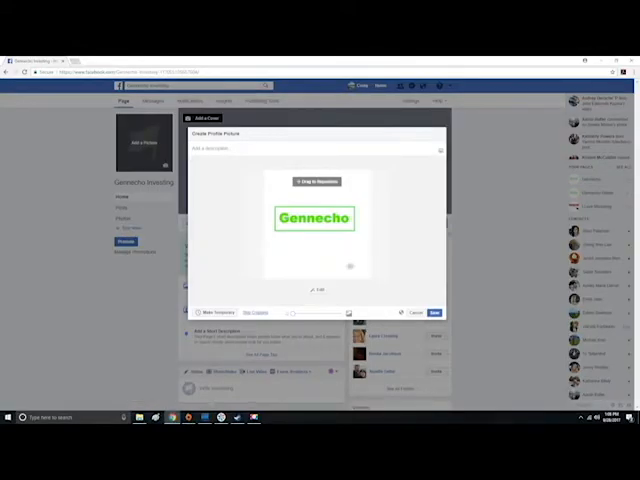
left_click(434, 312)
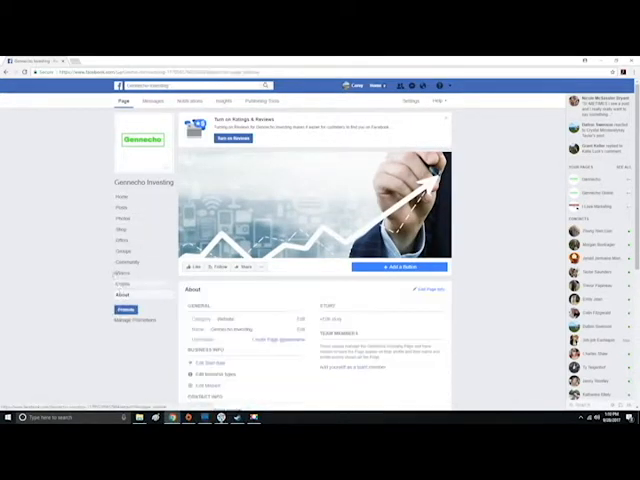
scroll("down", 3)
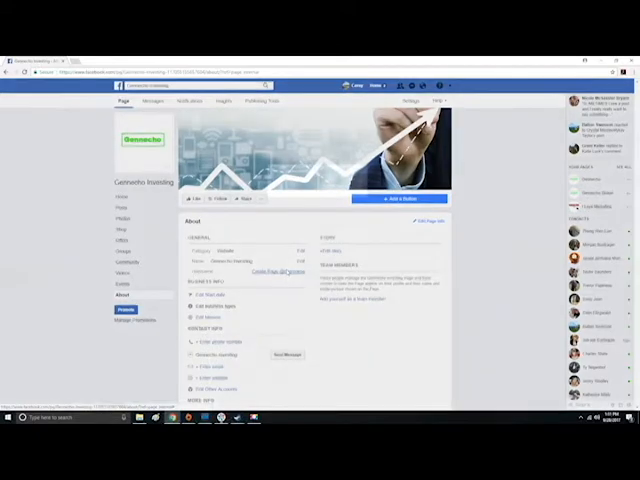
left_click(276, 272)
type("@gennechoinvesting")
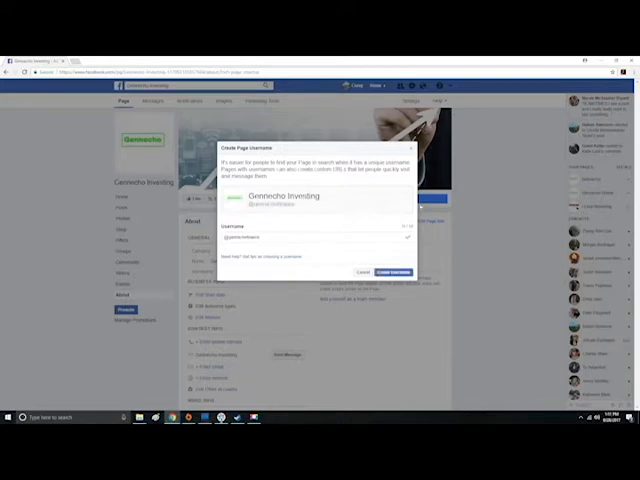
left_click(392, 272)
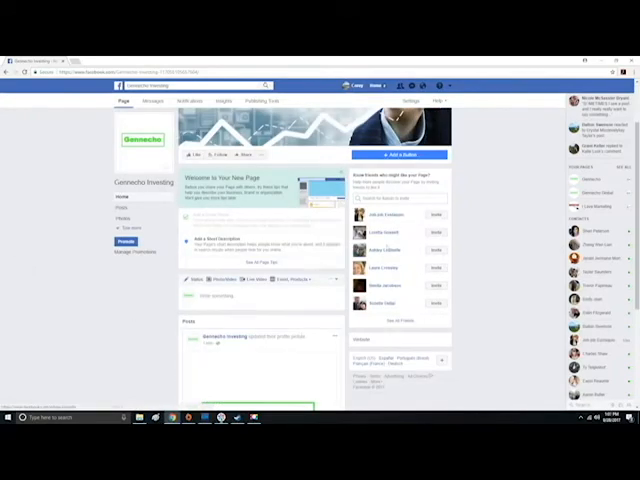